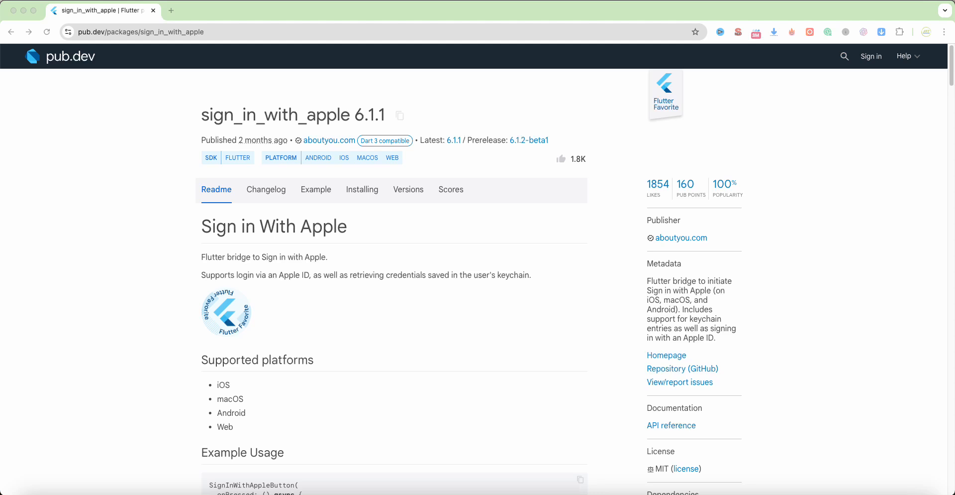
Switch from the sign_in_with_apple pub.dev page to the Flutter project's main.dart.
left_click(399, 115)
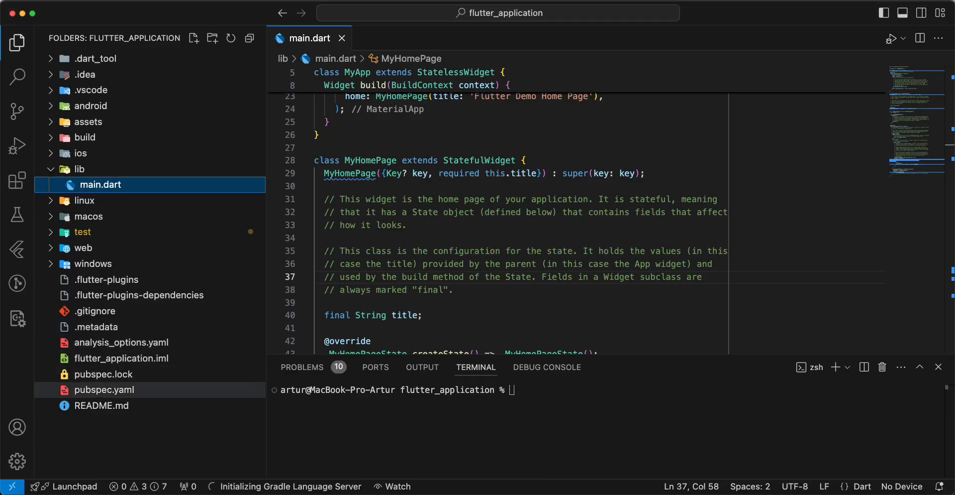
Check pubspec.yaml lists sign_in_with_apple, then inspect main.dart's home-page build method.
left_click(104, 389)
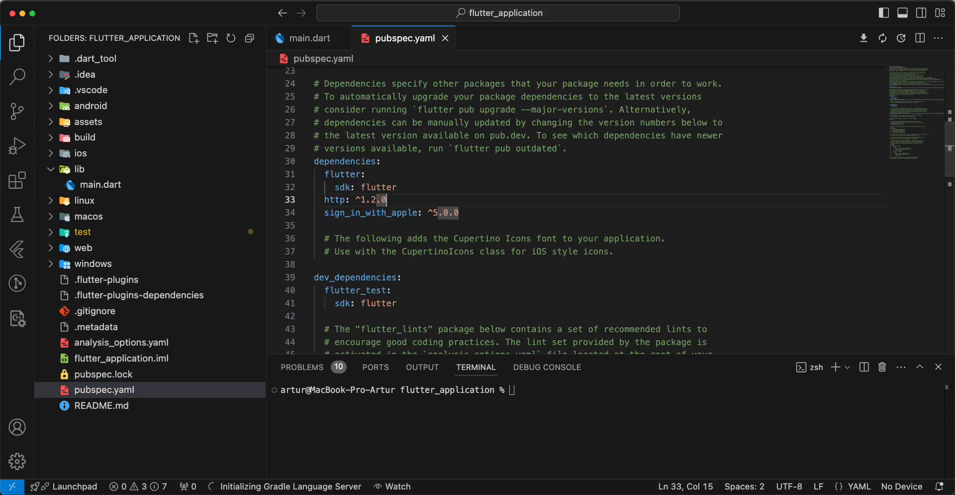
left_click(307, 38)
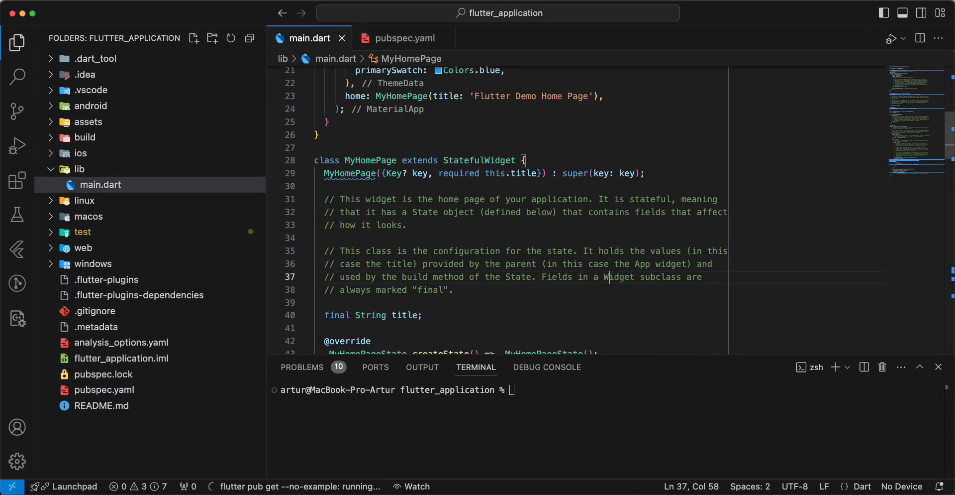
scroll("down", 3)
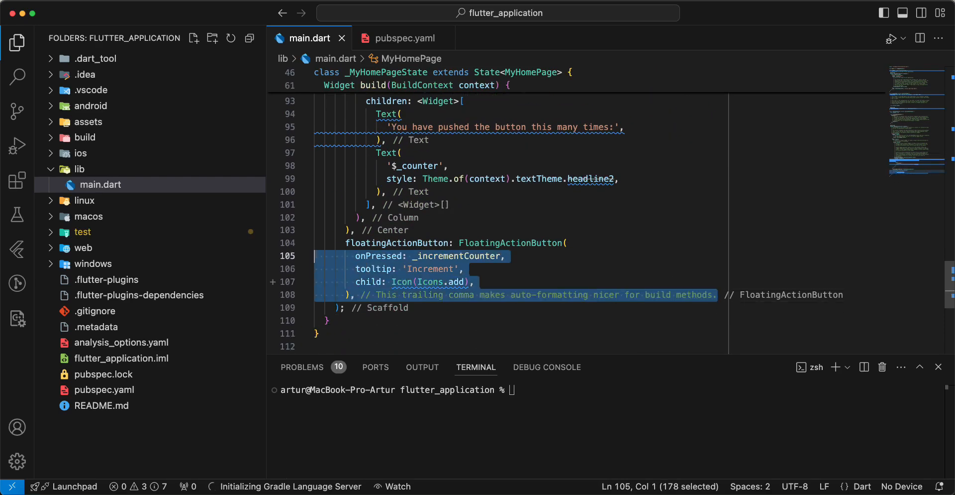
key("Delete")
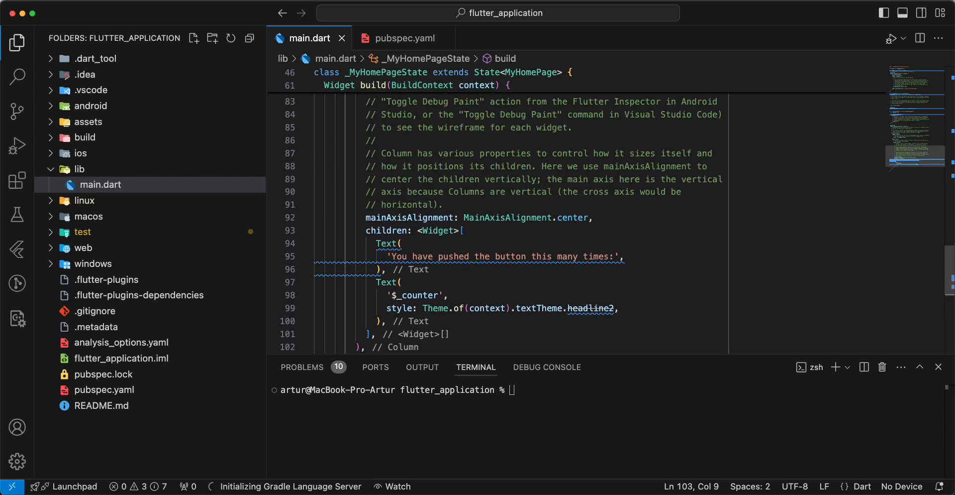
scroll("up", 3)
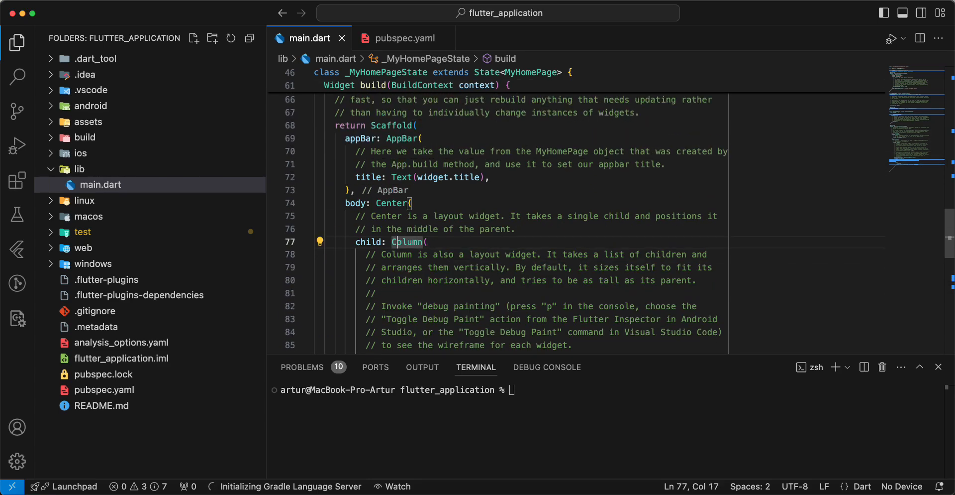
Replace the Column with SignInWithAppleButton(onPressed: () {},) and import sign_in_with_apple.
scroll("down", 3)
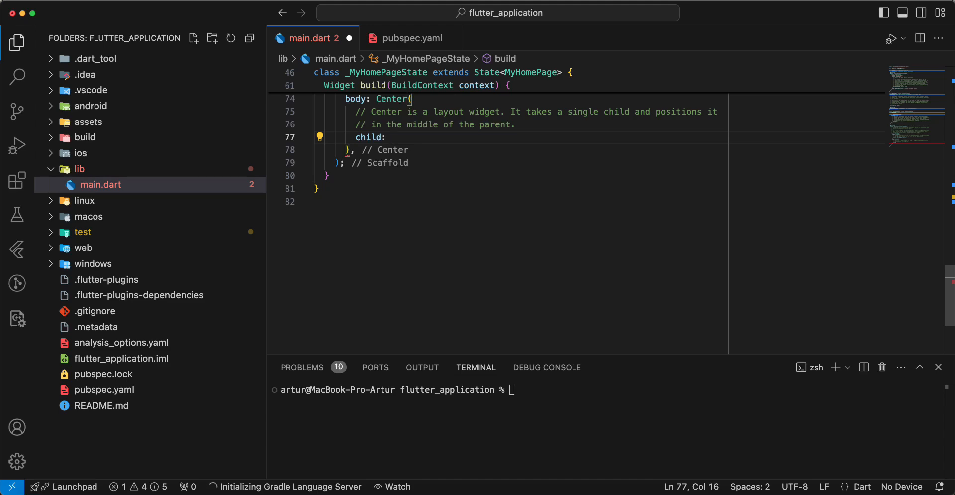
type("Si")
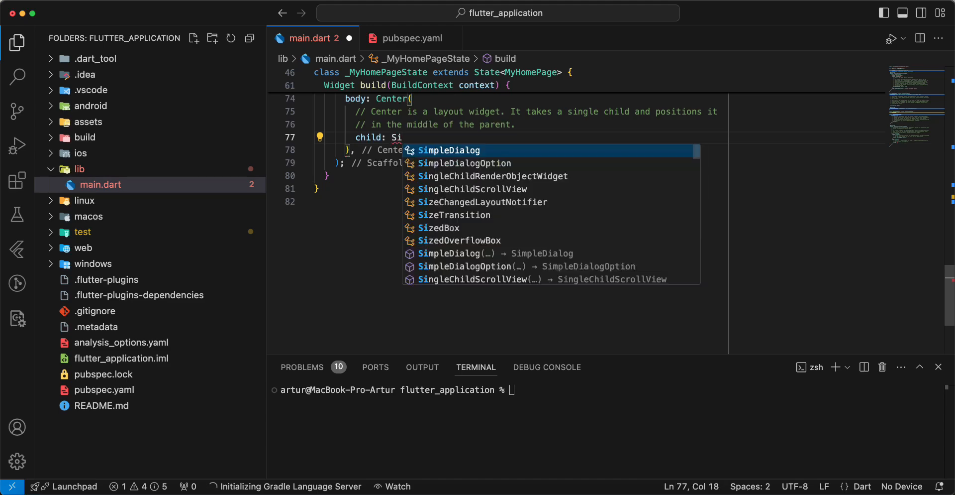
type("gnInWithAppleButton(onPressed:")
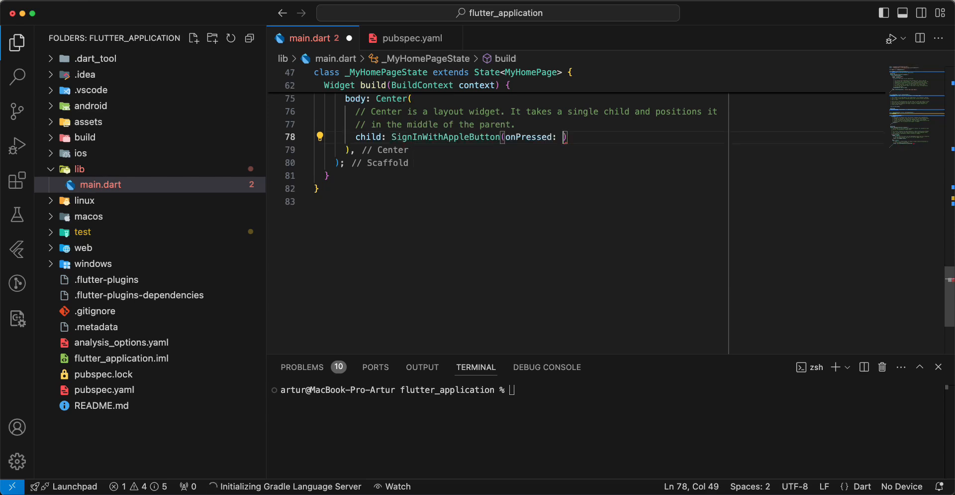
type("()")
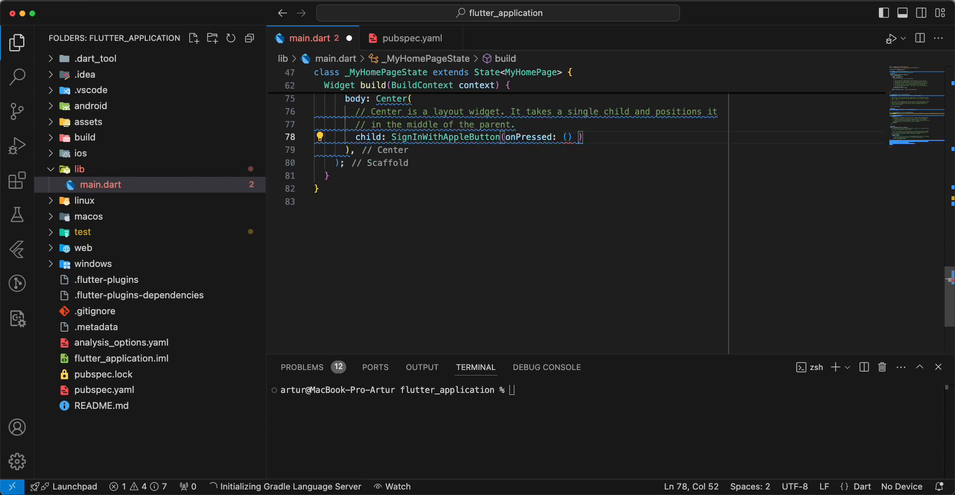
type("{},")
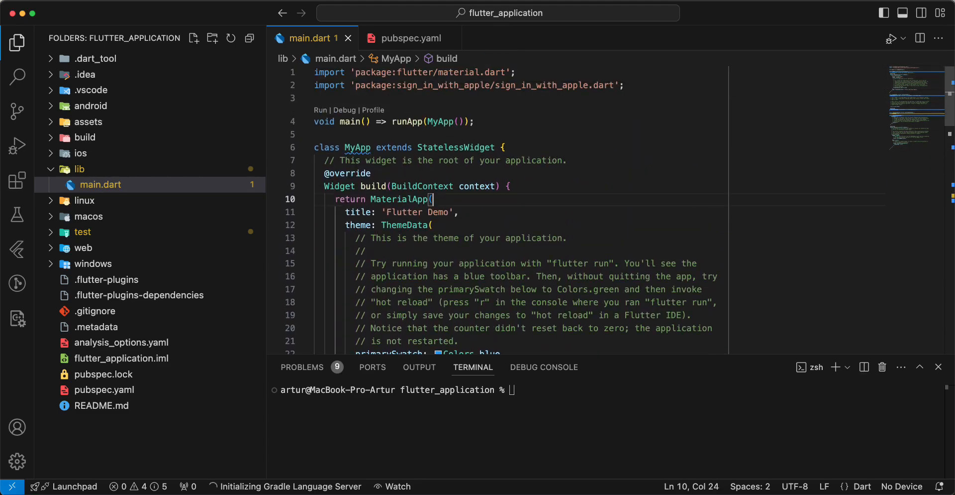
Add debugShowCheckedModeBanner: false to the MaterialApp, then scroll down to the button code.
type("de")
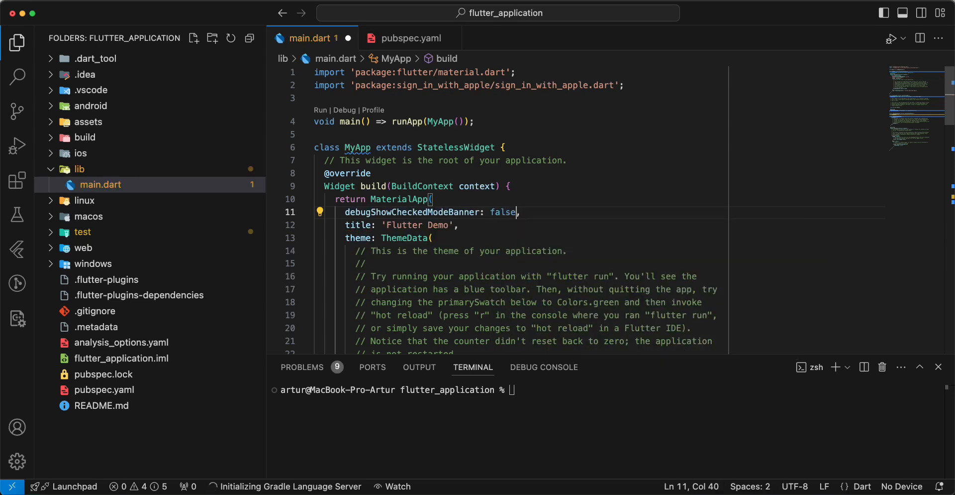
scroll("down", 3)
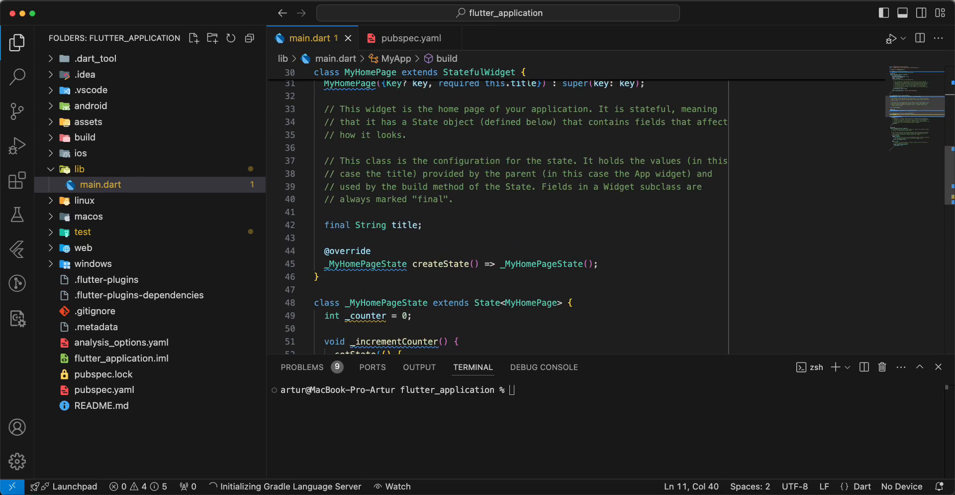
scroll("down", 3)
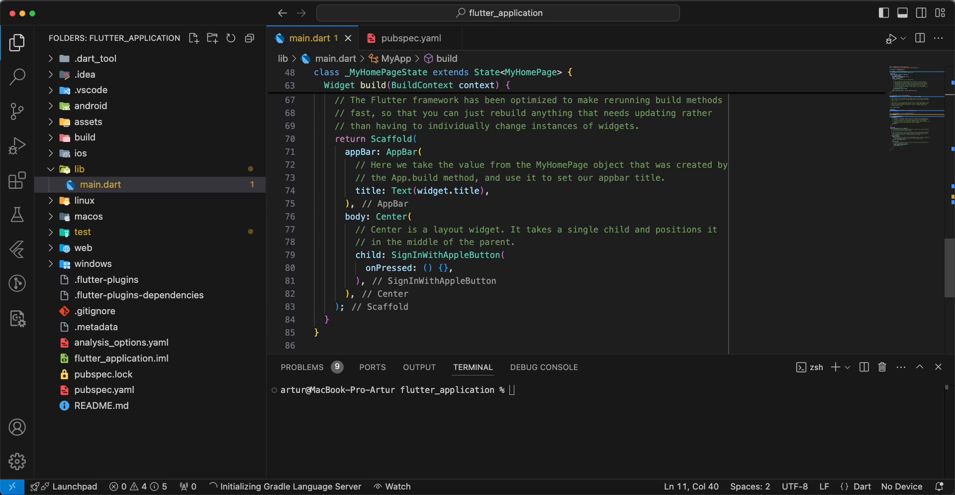
Make onPressed async and start a 'final credentail =' declaration inside it.
type("async")
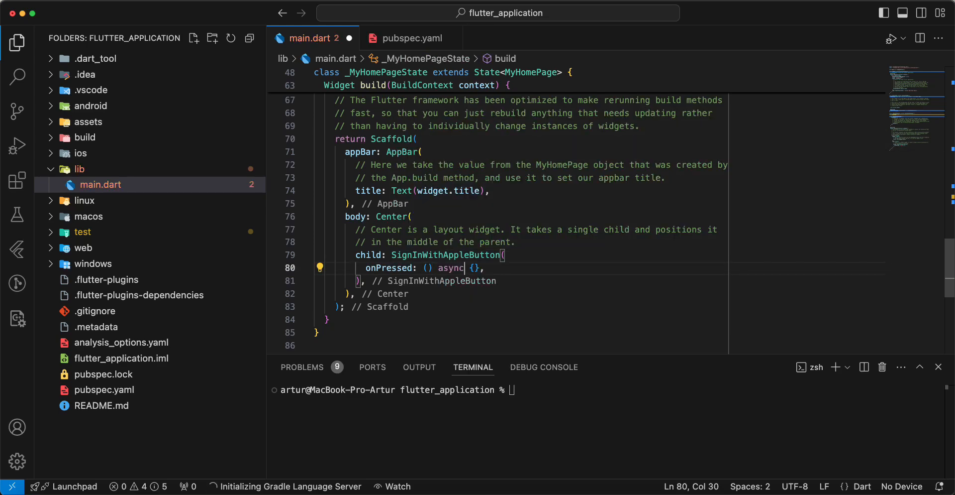
key("Enter")
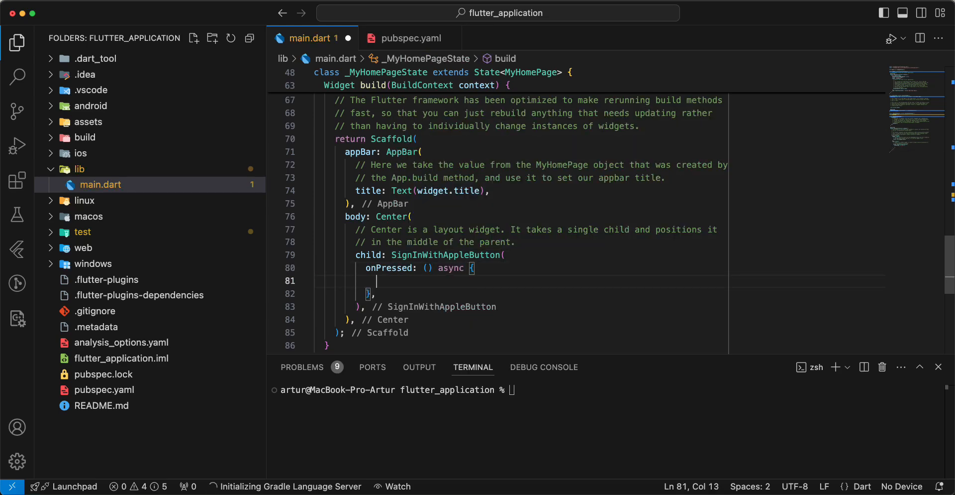
type("final")
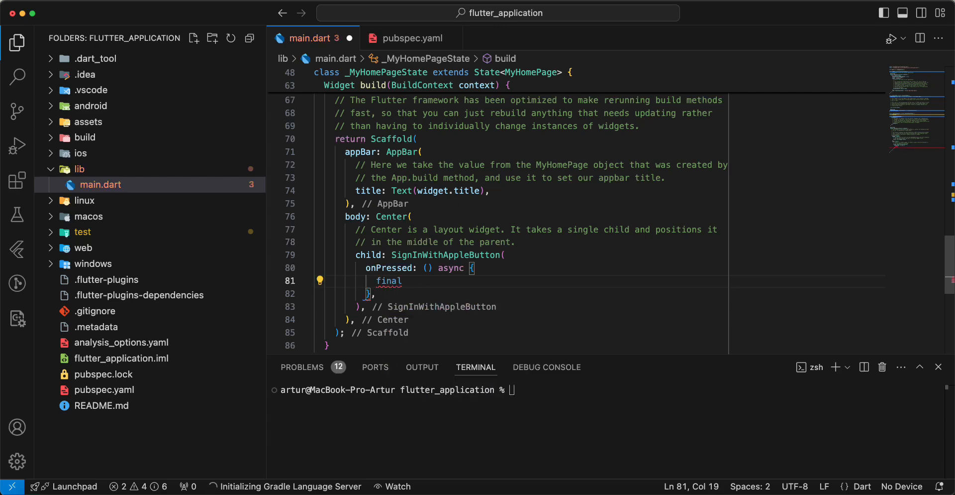
type("credenta")
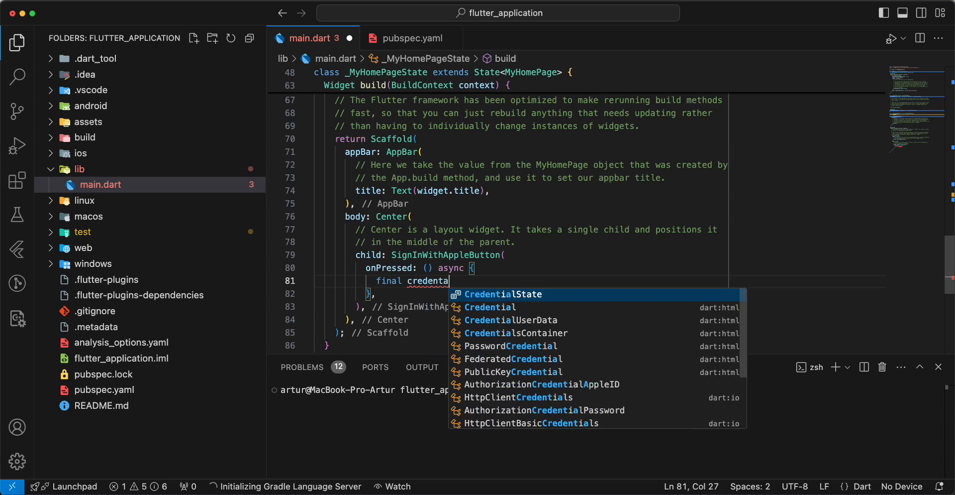
type("il =")
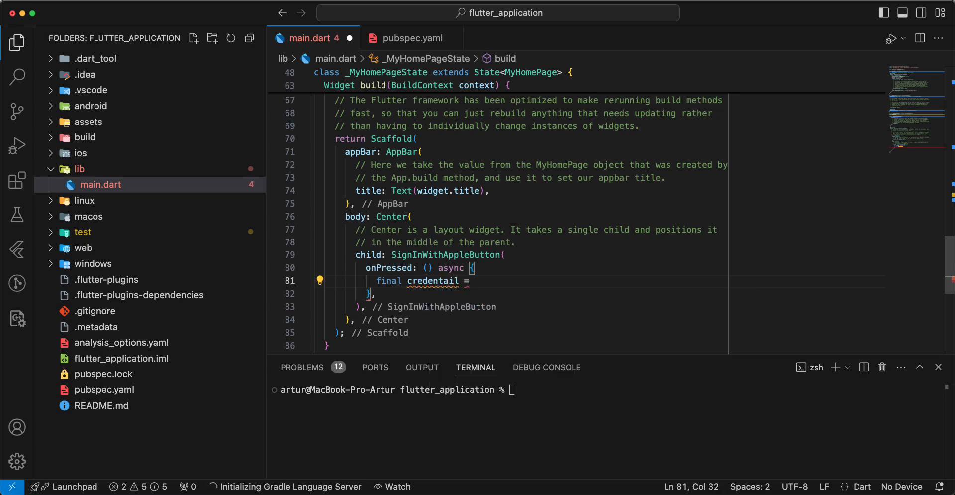
Assign await SignInWithApple.getAppleIDCredential(scopes: []) to credentail, and begin a log call.
type("await")
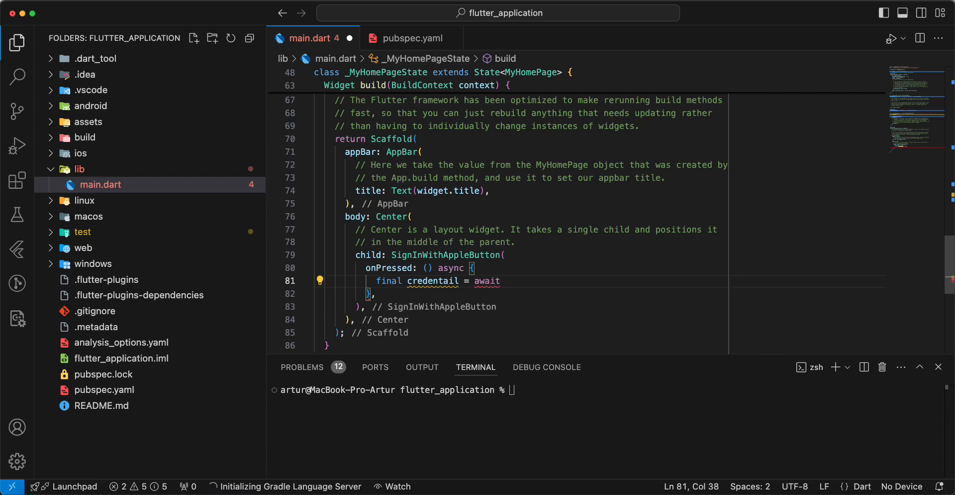
type("SignInWithApple")
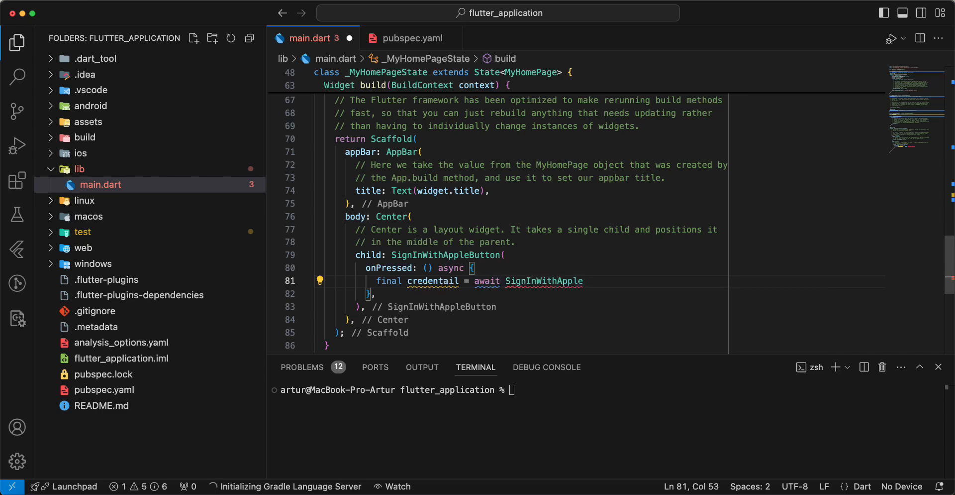
type(".ge")
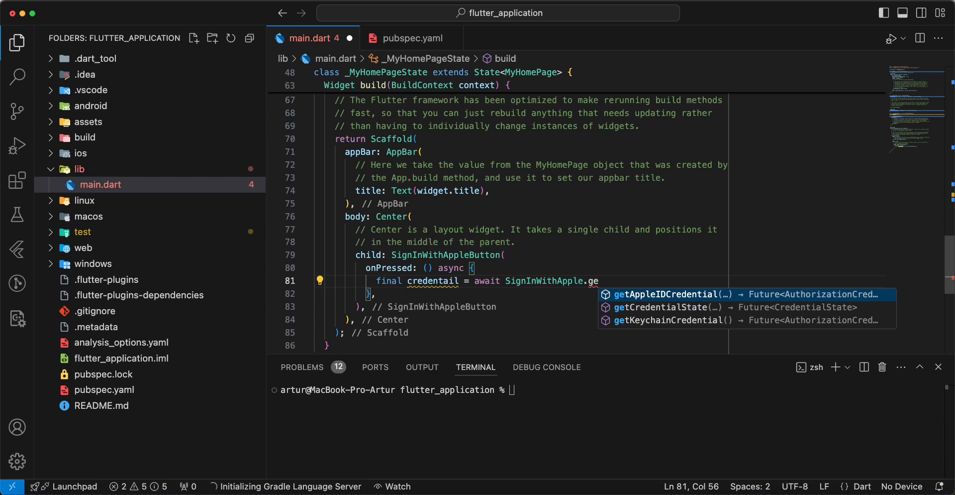
left_click(665, 294)
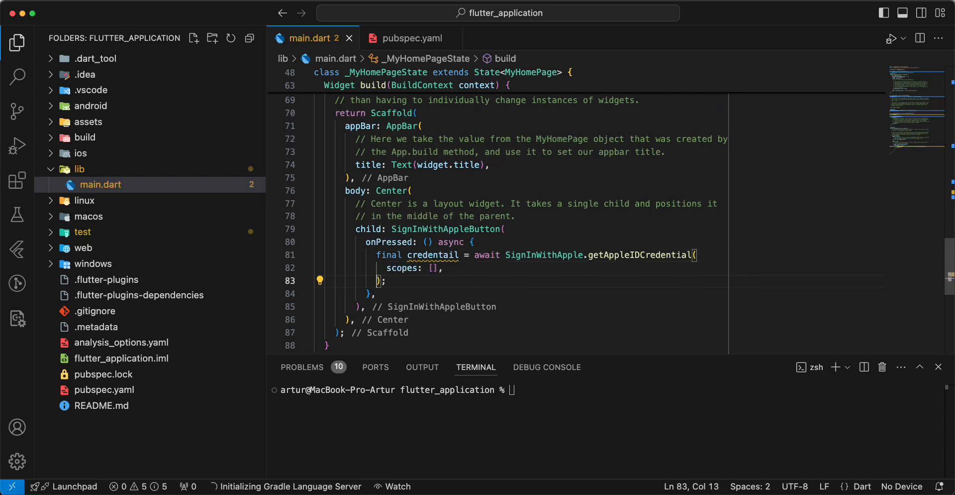
type("log(message")
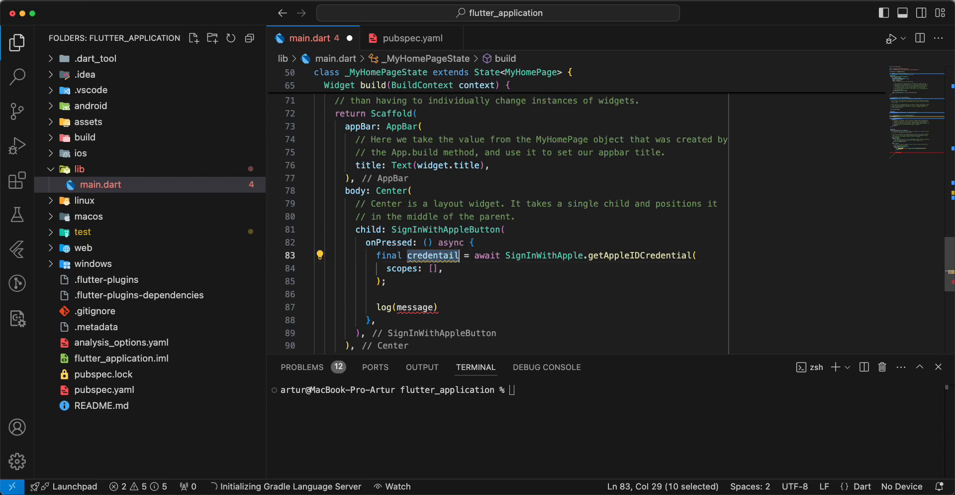
Log credentail.toString() after the credential call, then place the cursor inside the scopes list.
type("credentail.toString(")
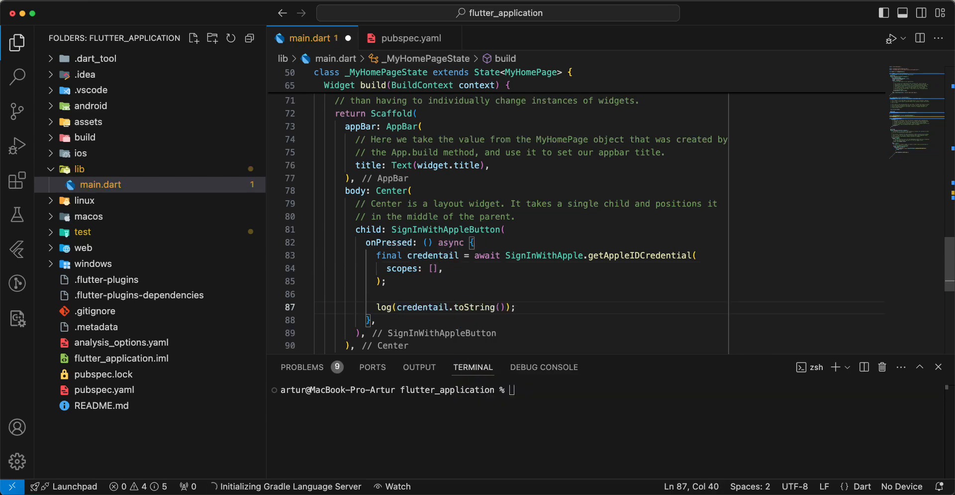
left_click(432, 268)
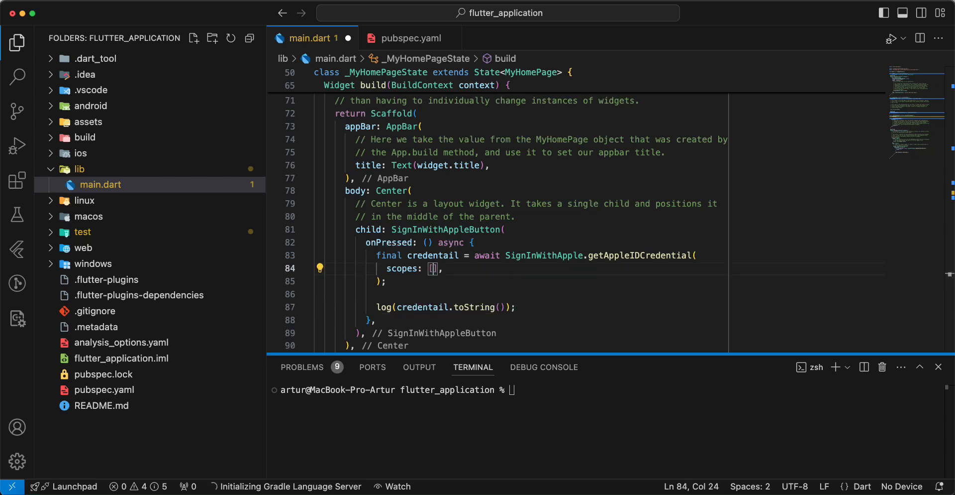
Add AppleIDAuthorizationScopes.email and AppleIDAuthorizationScopes.fullName to the scopes list.
key("Enter")
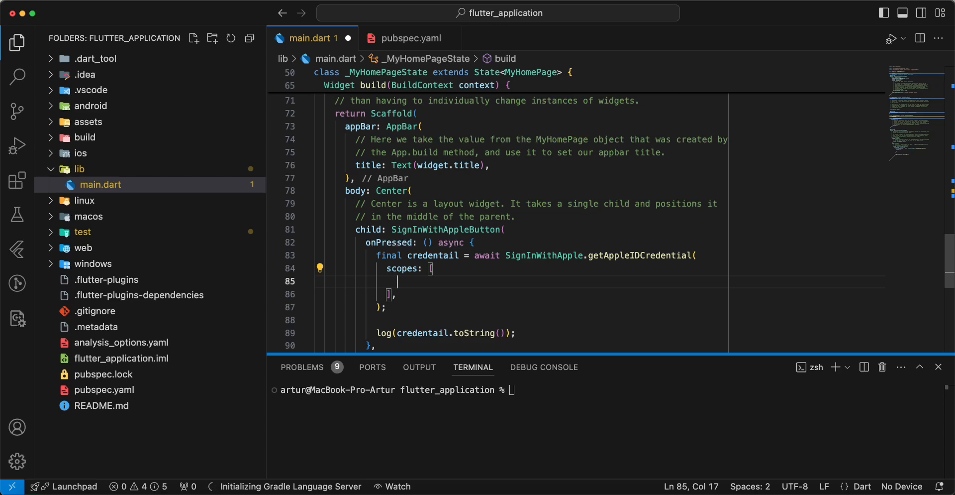
type("Ap")
type("A")
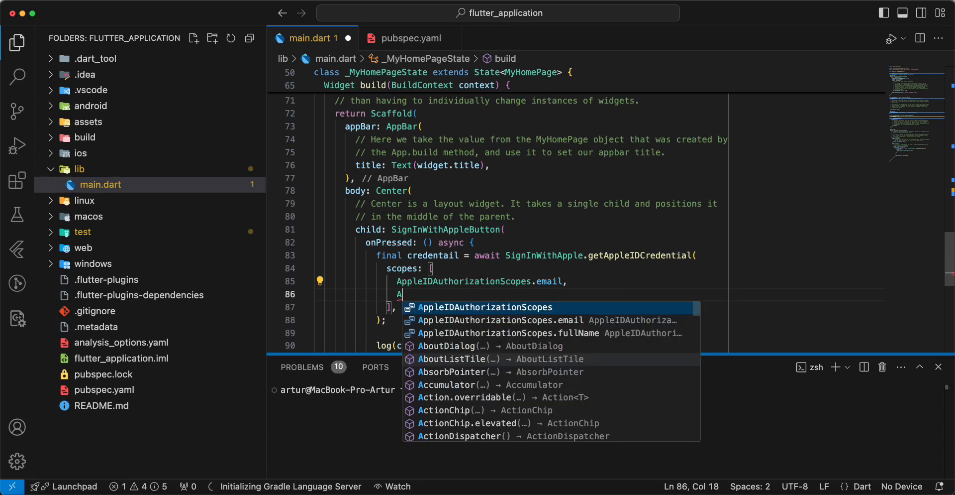
type("pp")
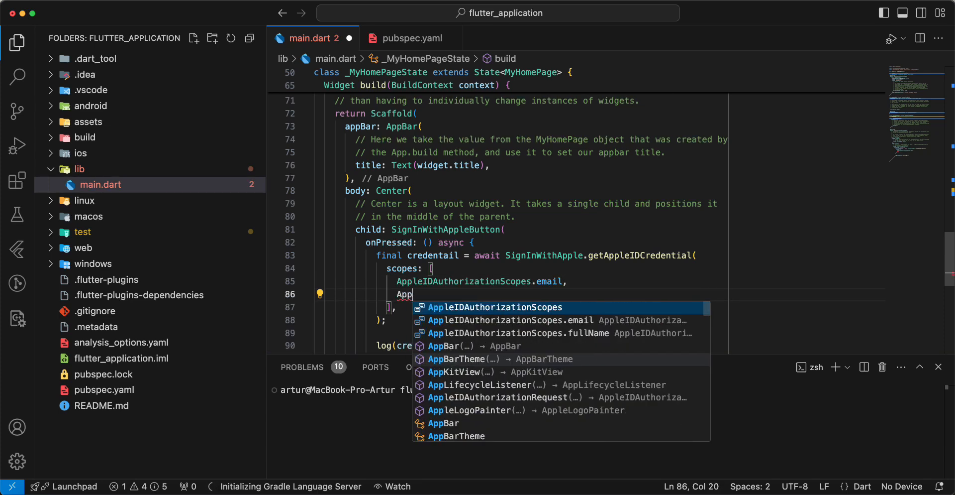
type("l")
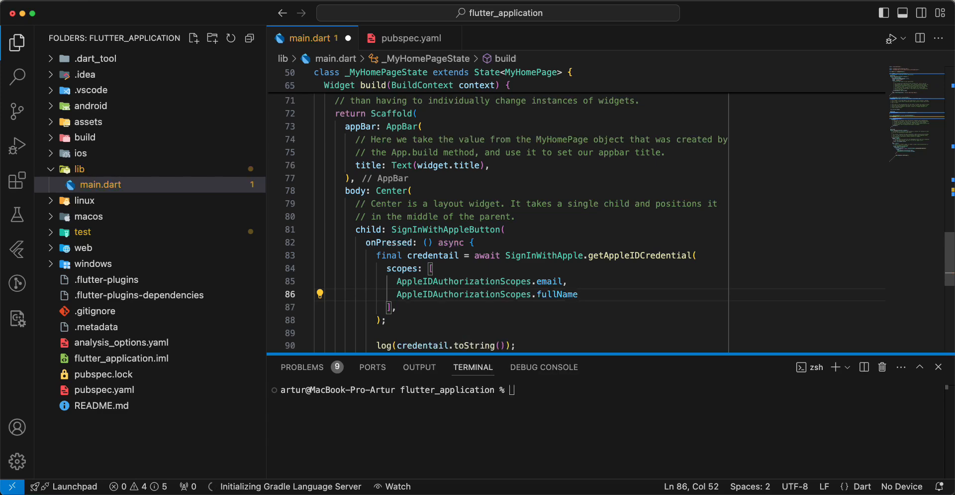
type(",")
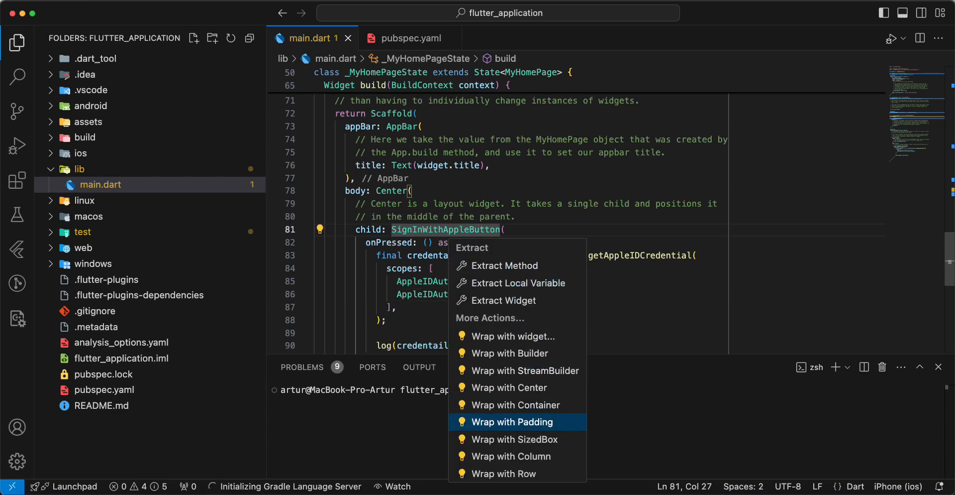
Wrap SignInWithAppleButton with Padding of 8.0 via quick actions, then run the app.
left_click(512, 421)
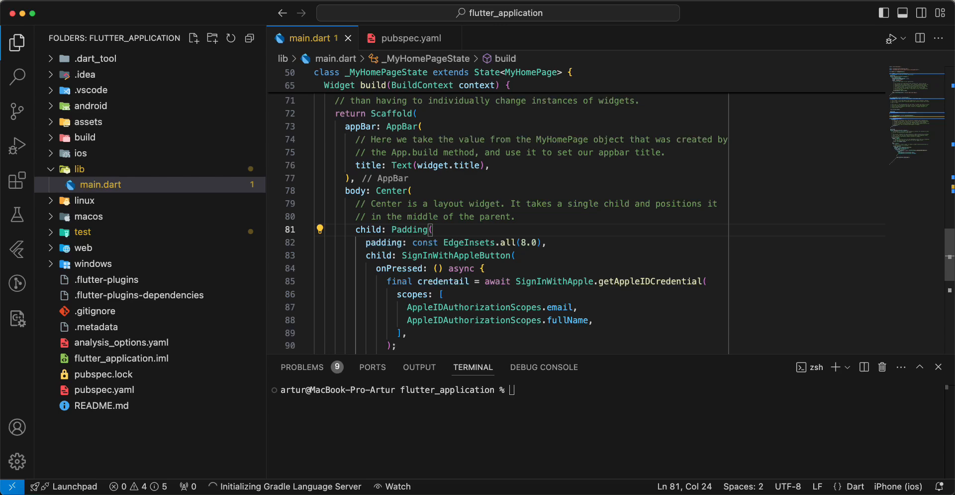
left_click(17, 143)
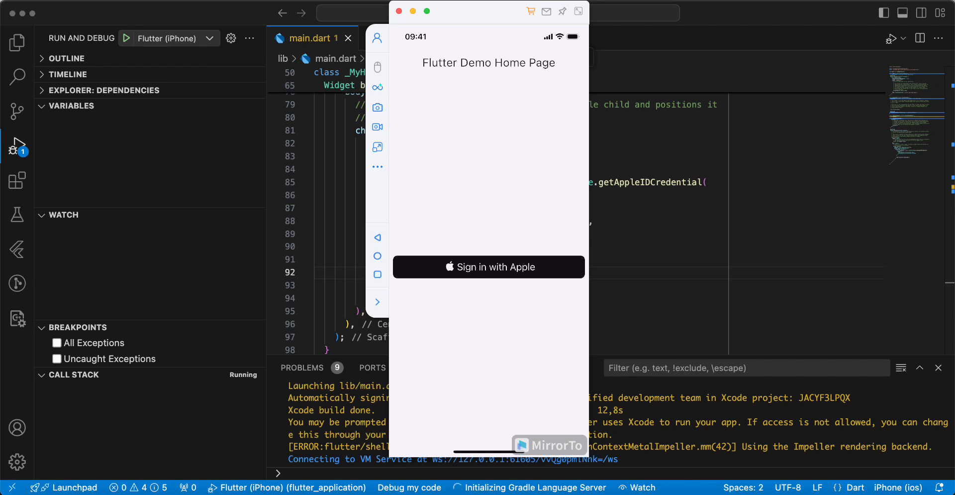
Tap Sign in with Apple in the simulator and approve the Apple ID prompt with Continue.
left_click(489, 266)
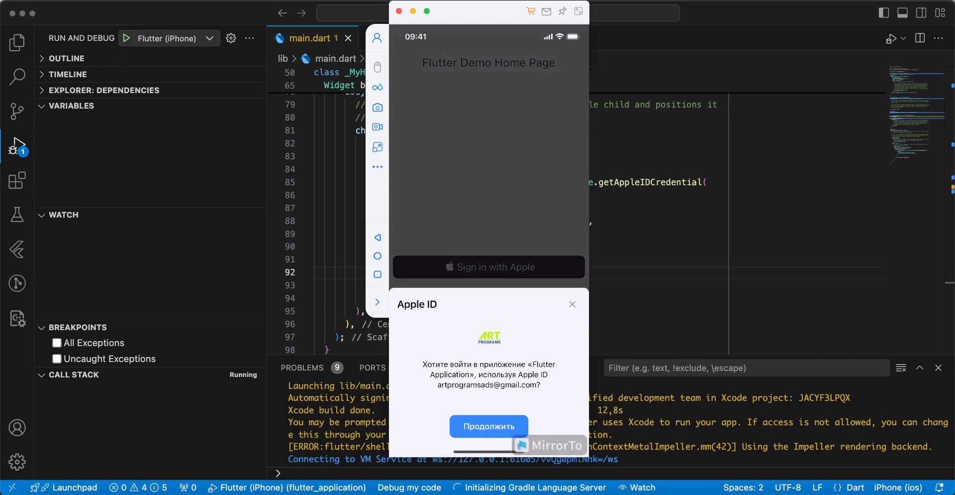
left_click(488, 425)
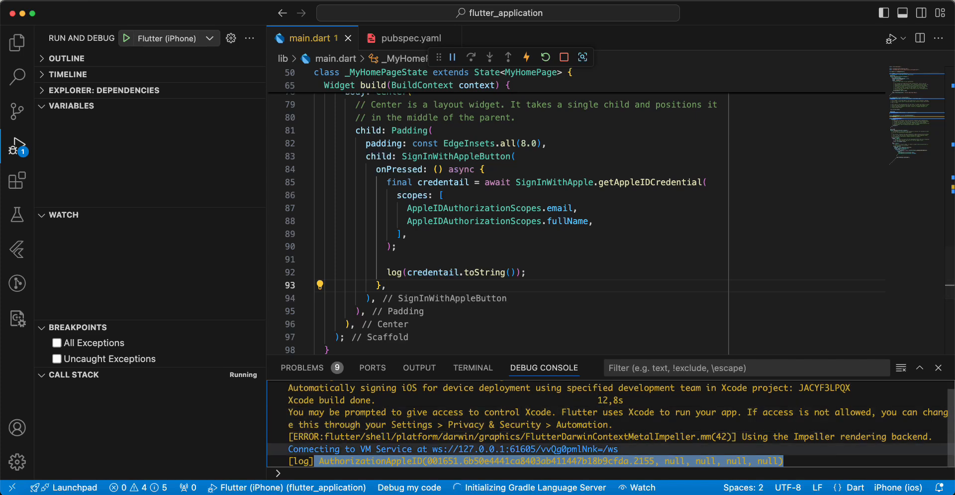
Set a breakpoint on the log(credentail.toString()) line after checking the logged credential.
left_click(274, 272)
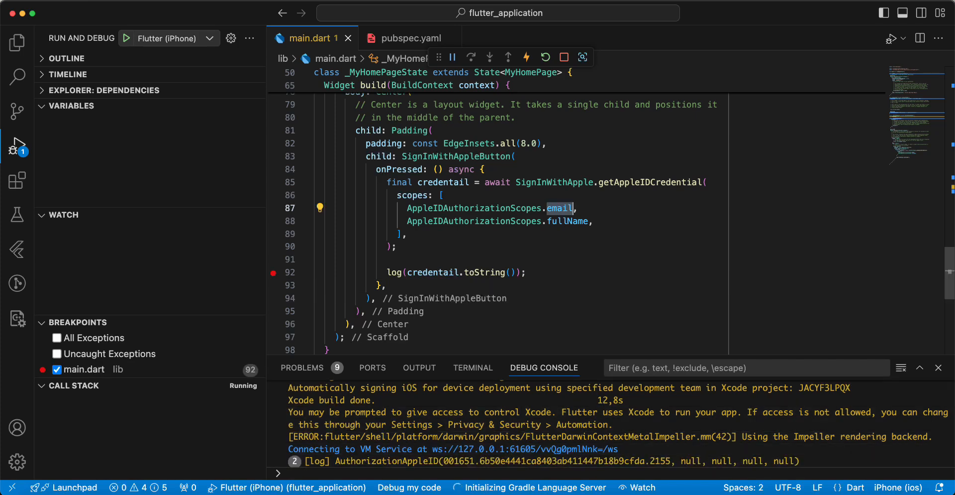